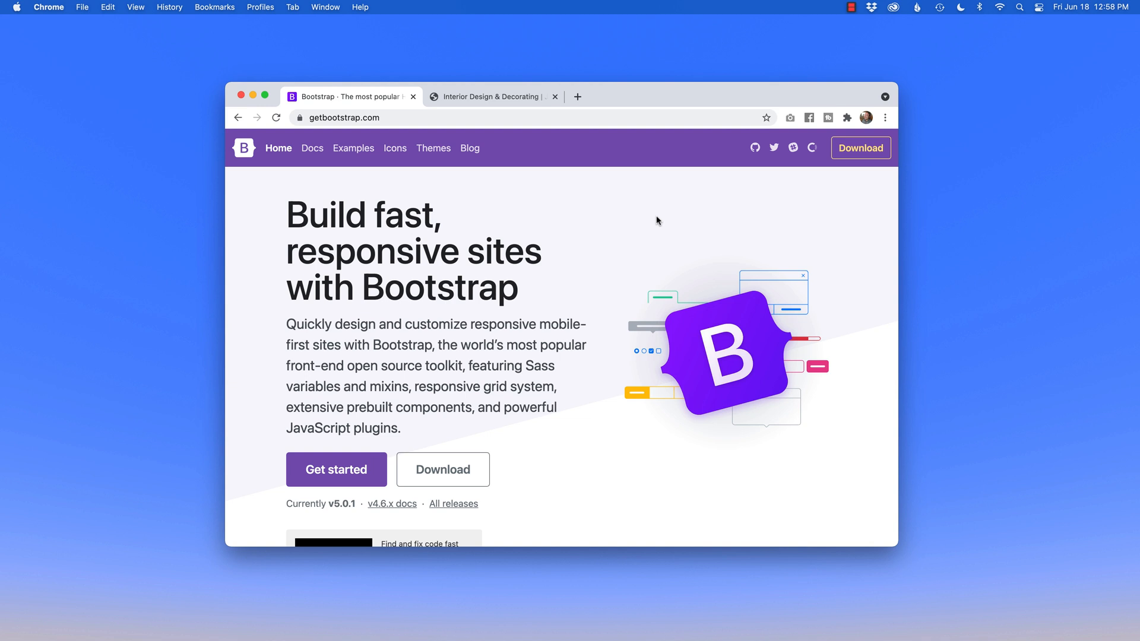
pyautogui.moveTo(599, 239)
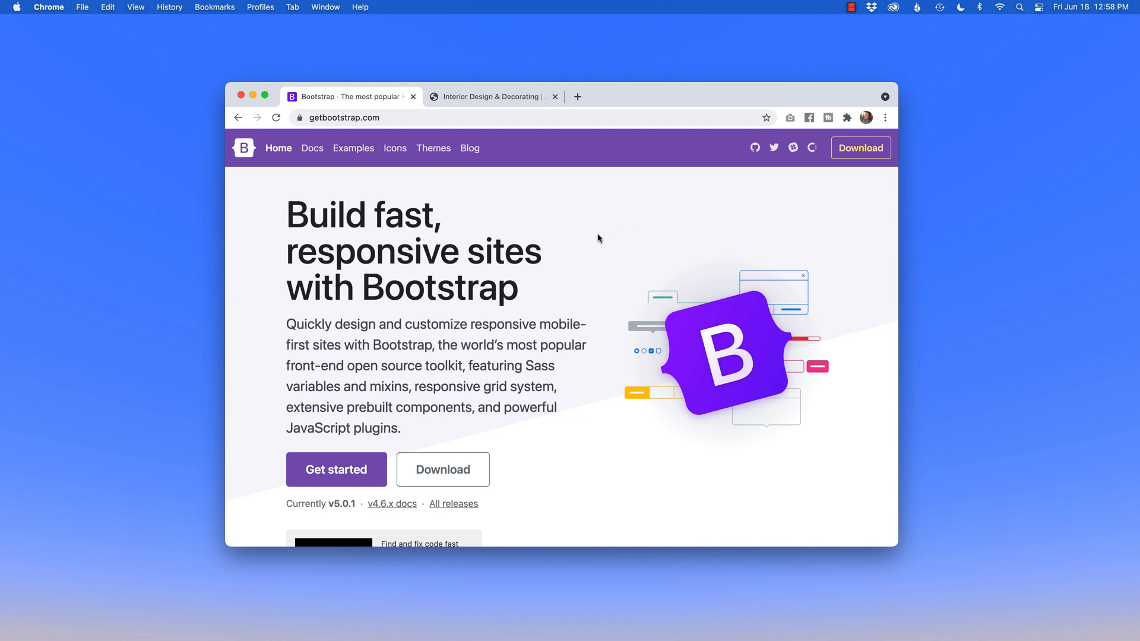
# - Browse the getbootstrap.com home page, then go to Docs > Getting Started > Introduction
pyautogui.scroll(-3)
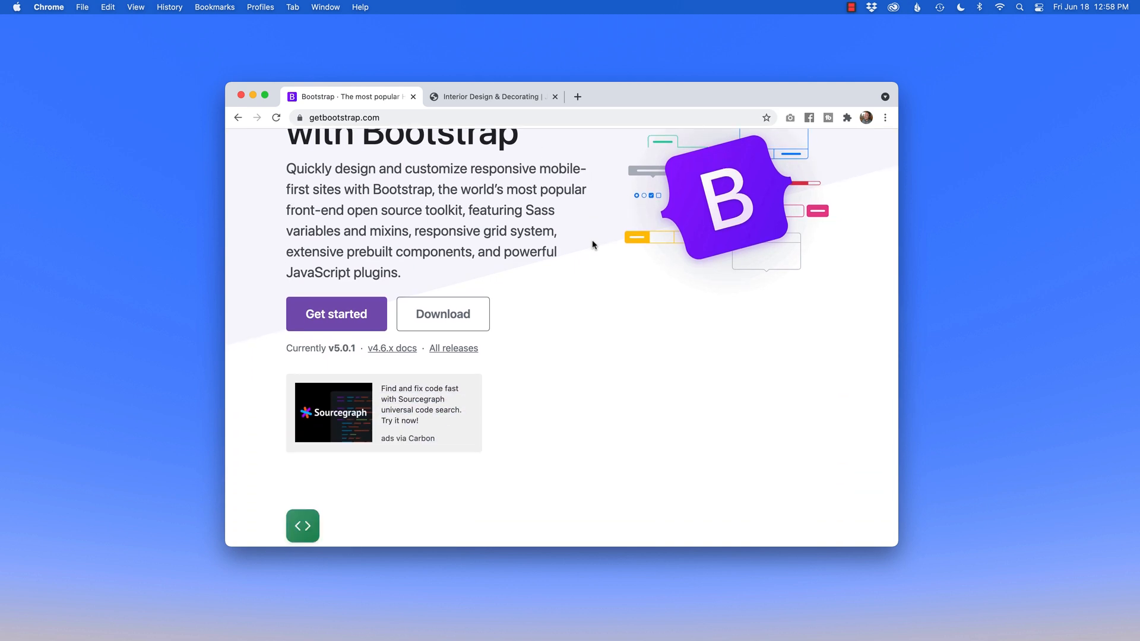
pyautogui.scroll(3)
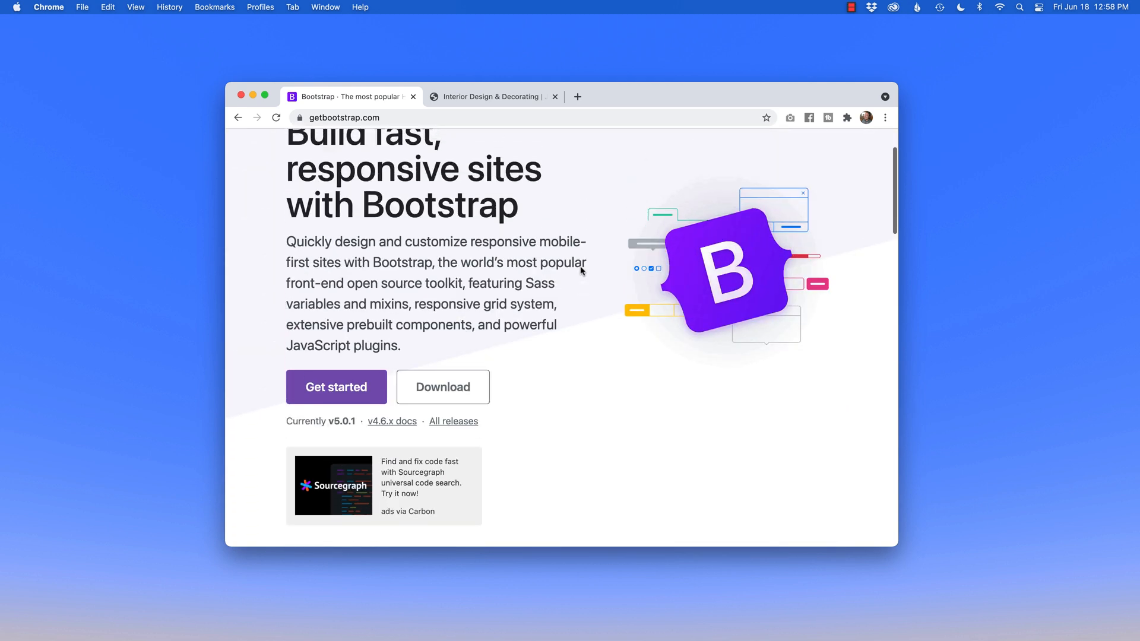
pyautogui.scroll(3)
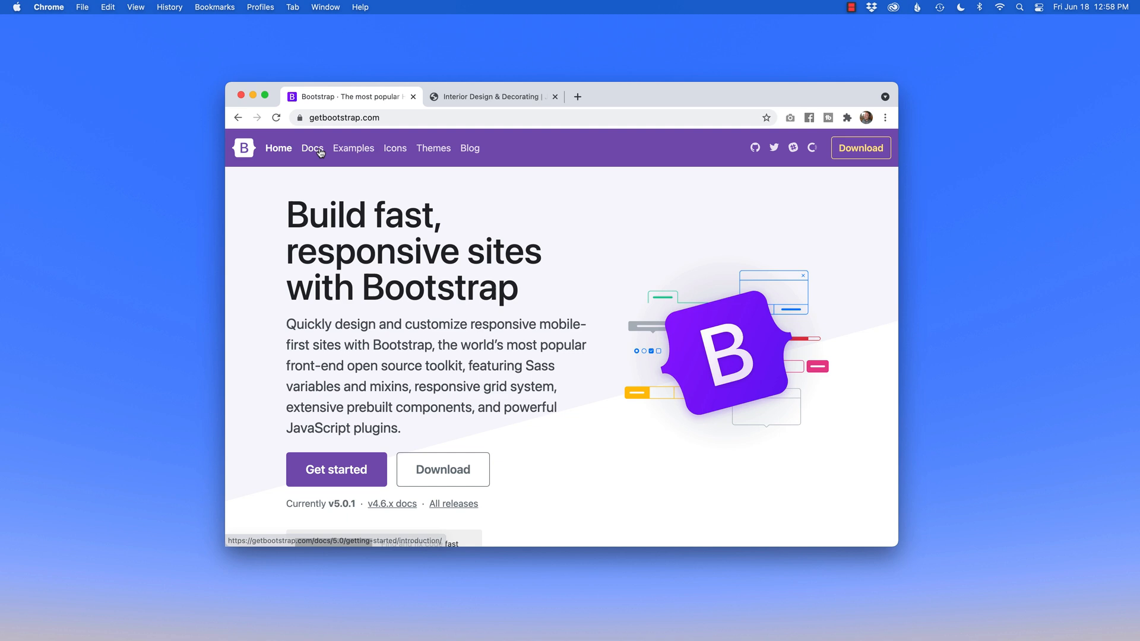
pyautogui.click(311, 147)
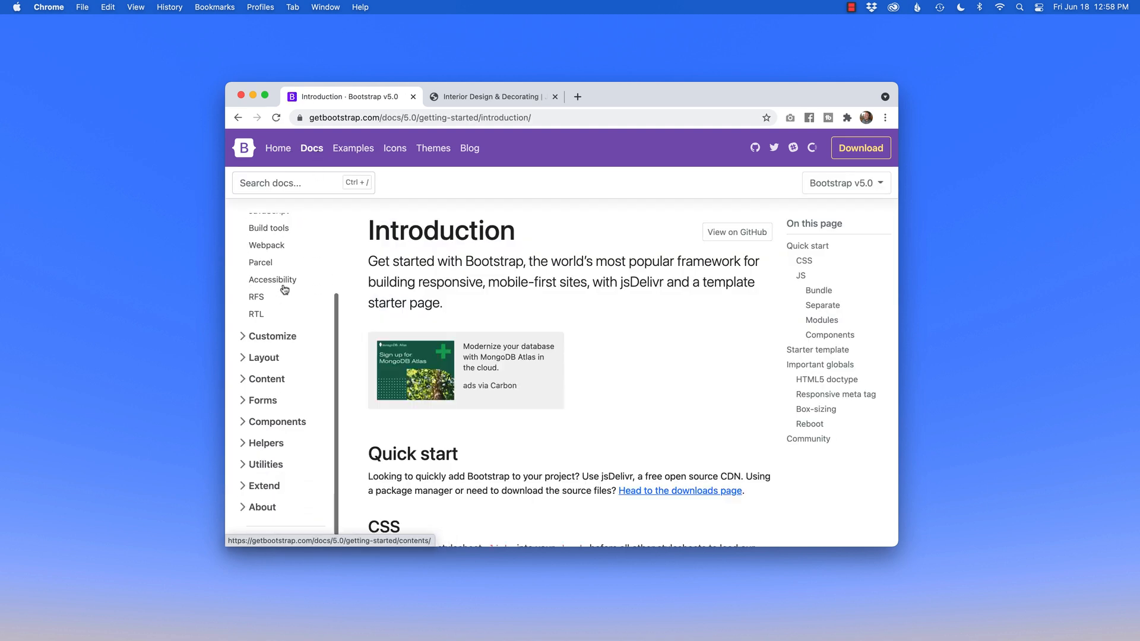
pyautogui.moveTo(510, 303)
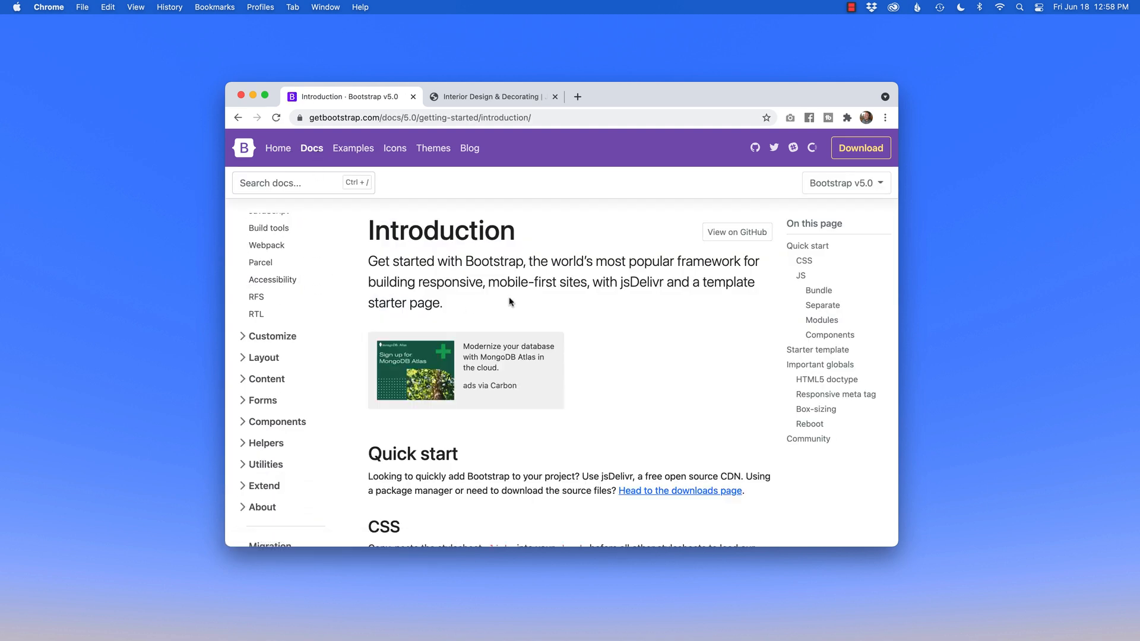
# - Switch to the Interior Design & Decorating tab showing the Jon Smith Designs home page
pyautogui.click(488, 96)
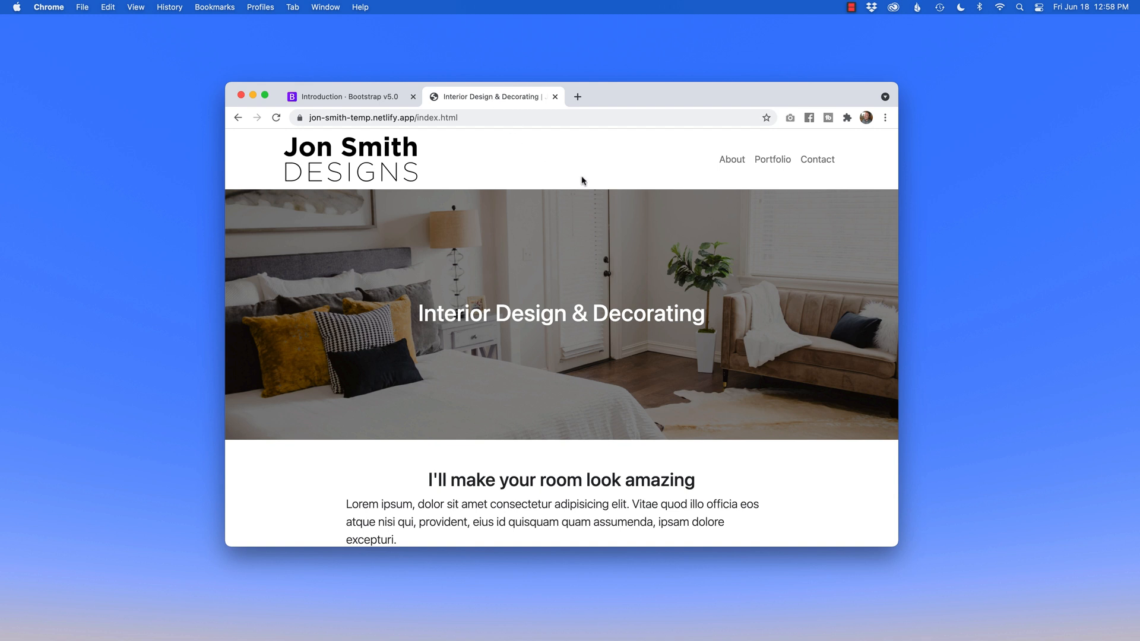
pyautogui.moveTo(496, 159)
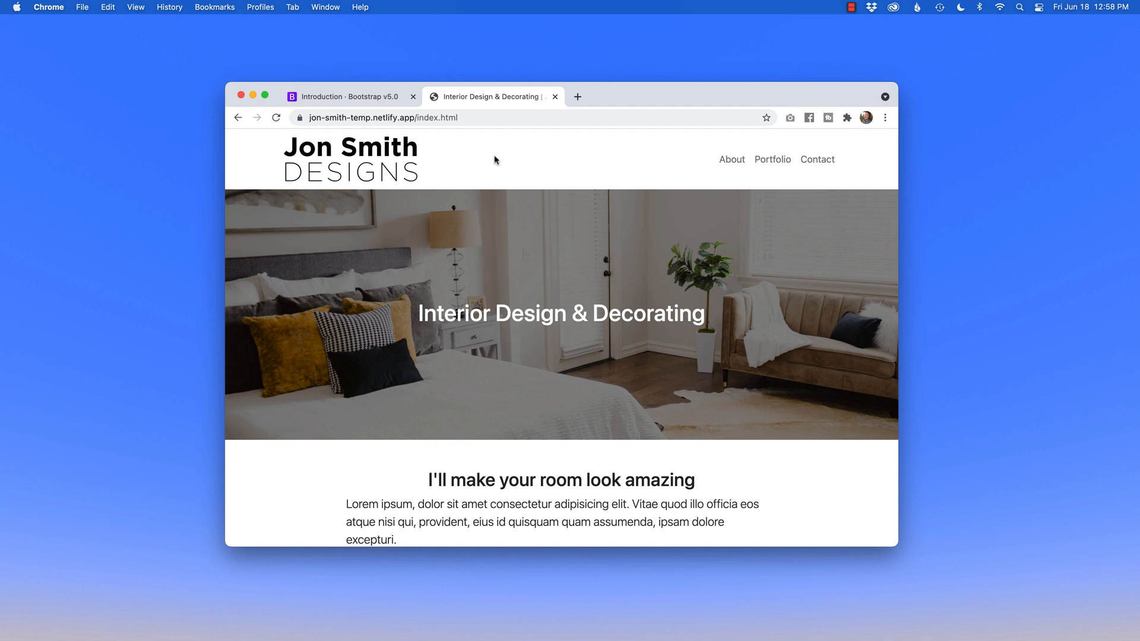
pyautogui.moveTo(772, 159)
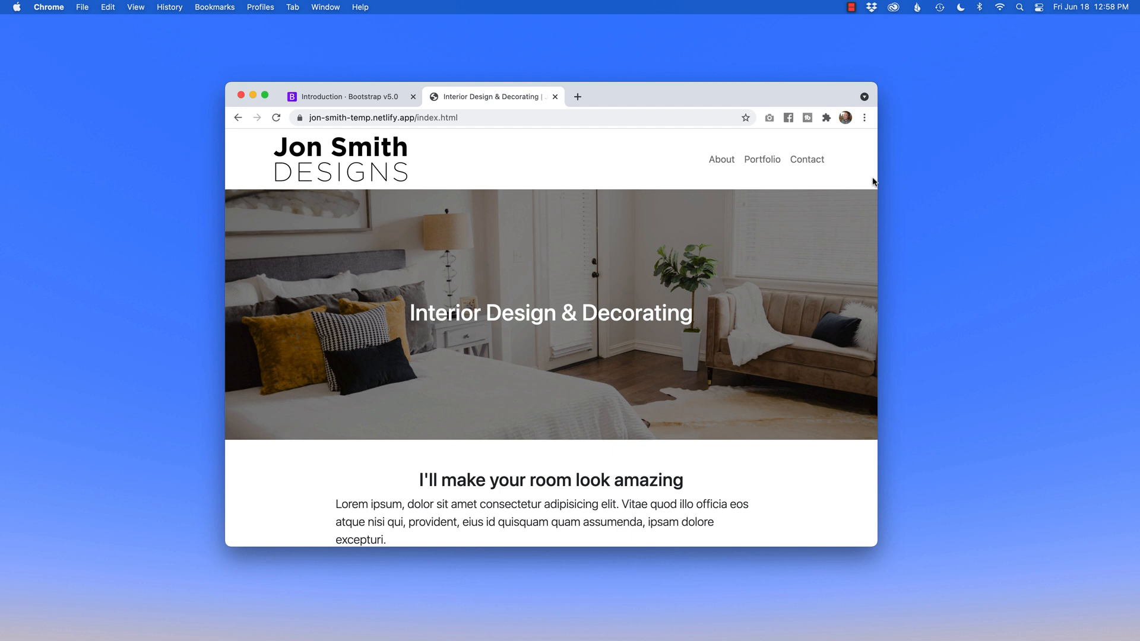
pyautogui.moveTo(809, 211)
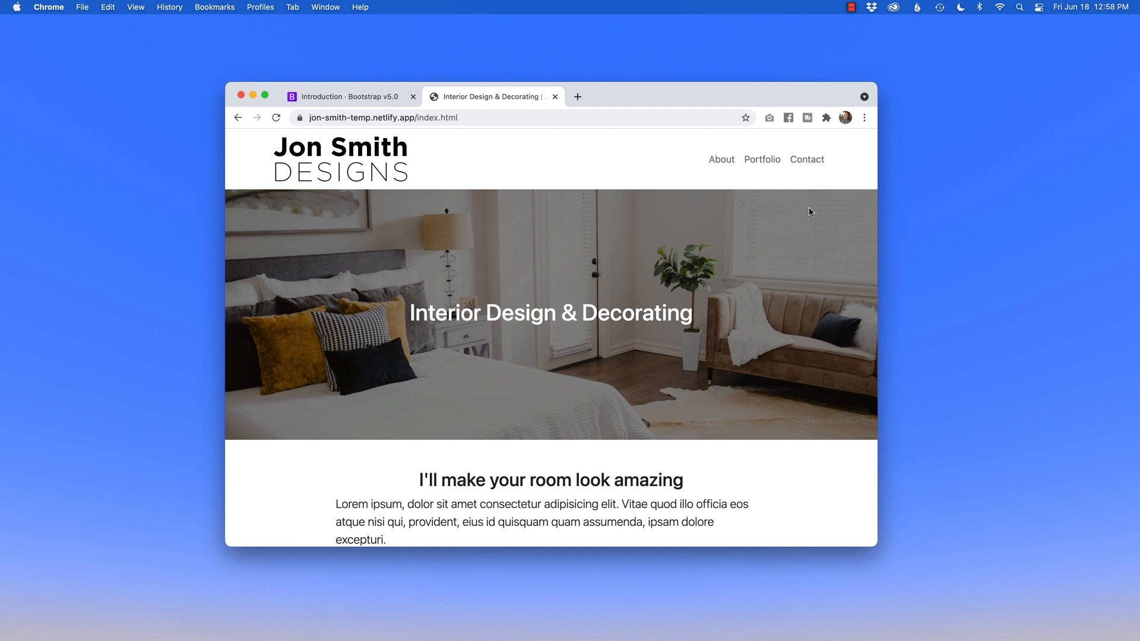
pyautogui.moveTo(780, 346)
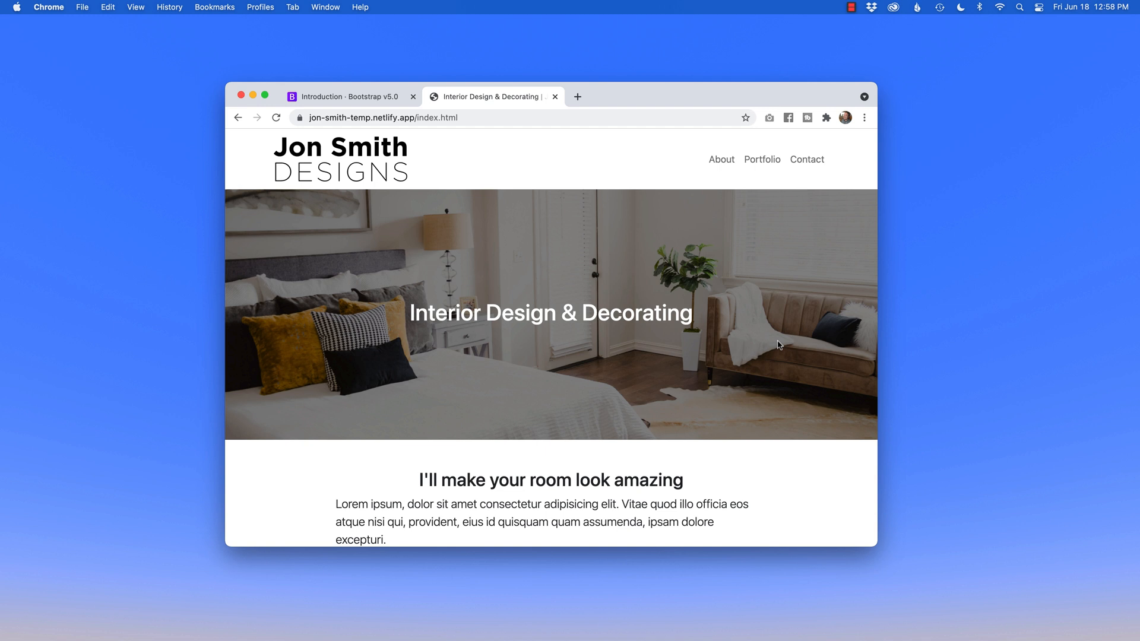
pyautogui.moveTo(433, 300)
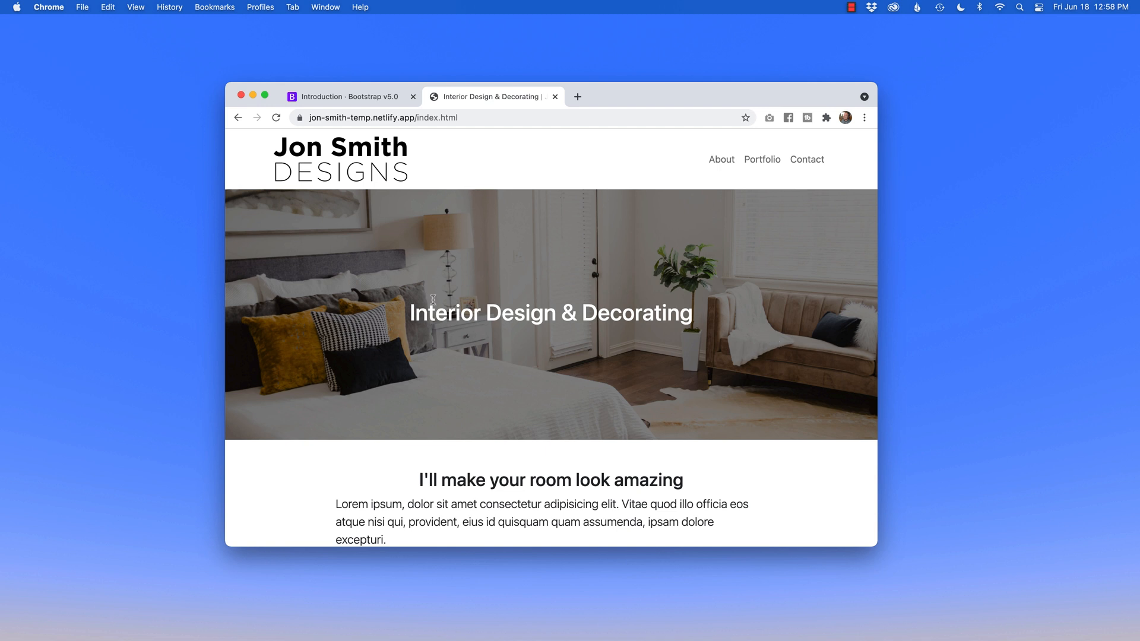
pyautogui.moveTo(721, 319)
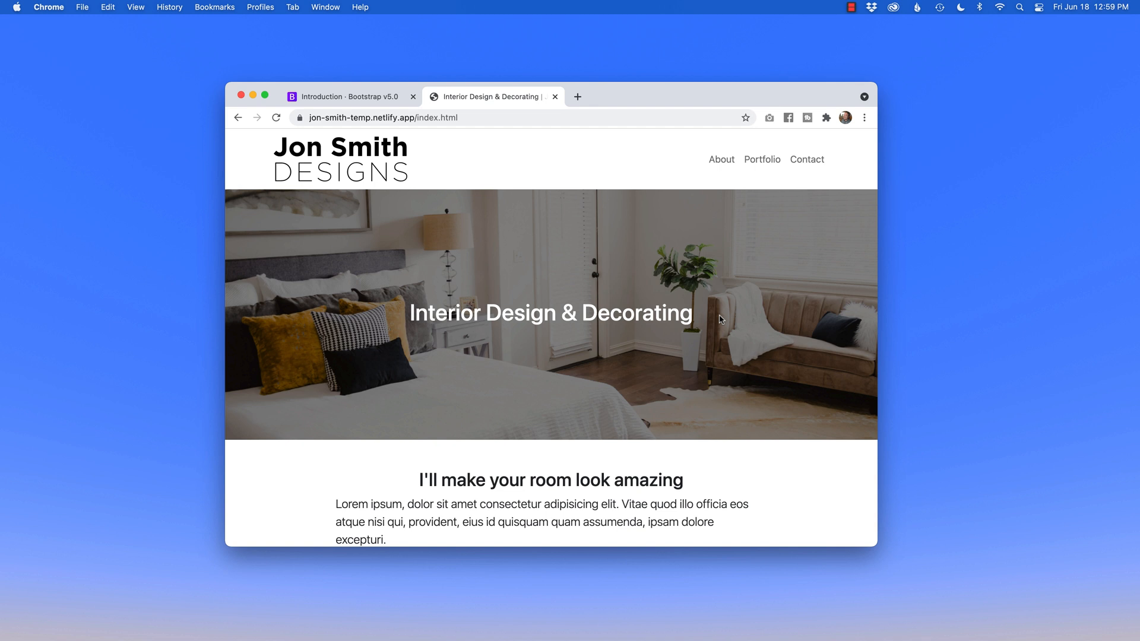
pyautogui.moveTo(877, 254)
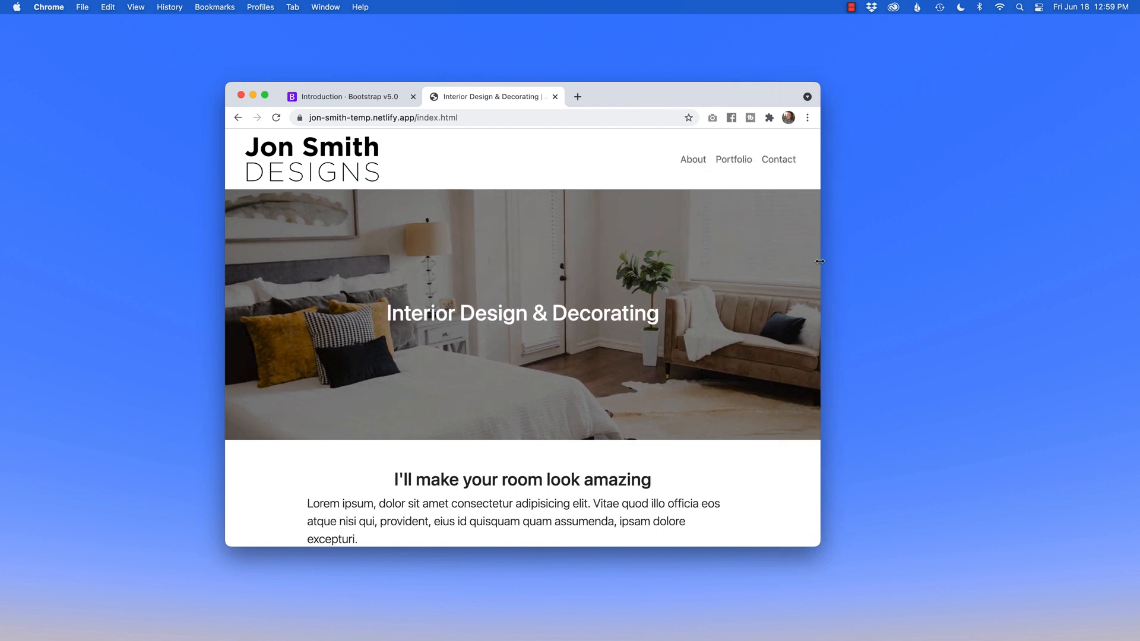
pyautogui.moveTo(551, 201)
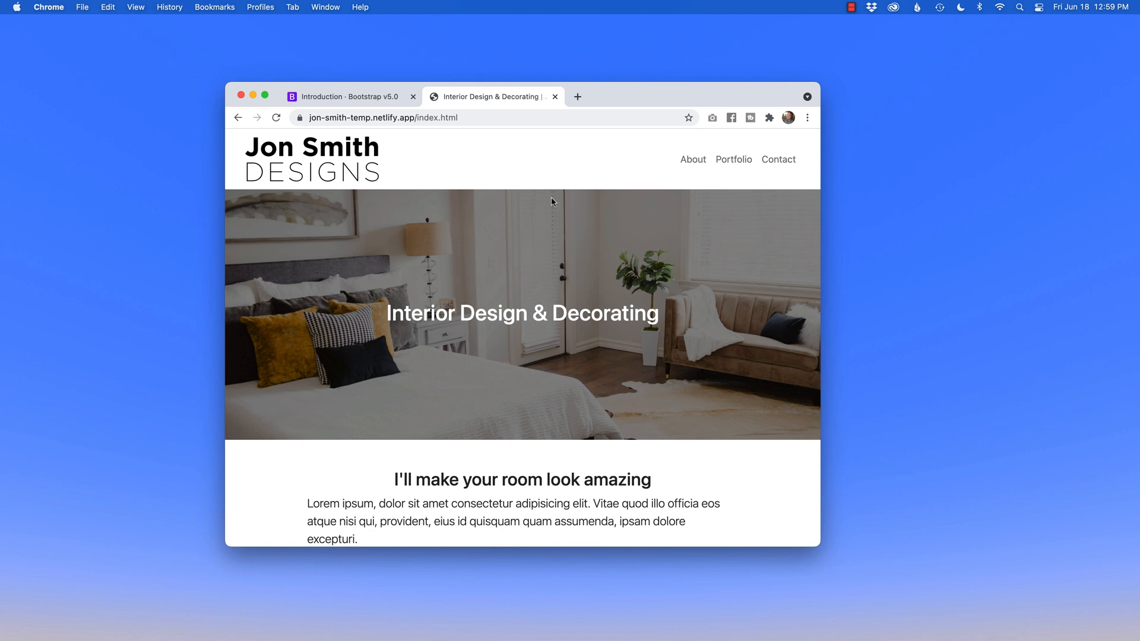
pyautogui.scroll(-3)
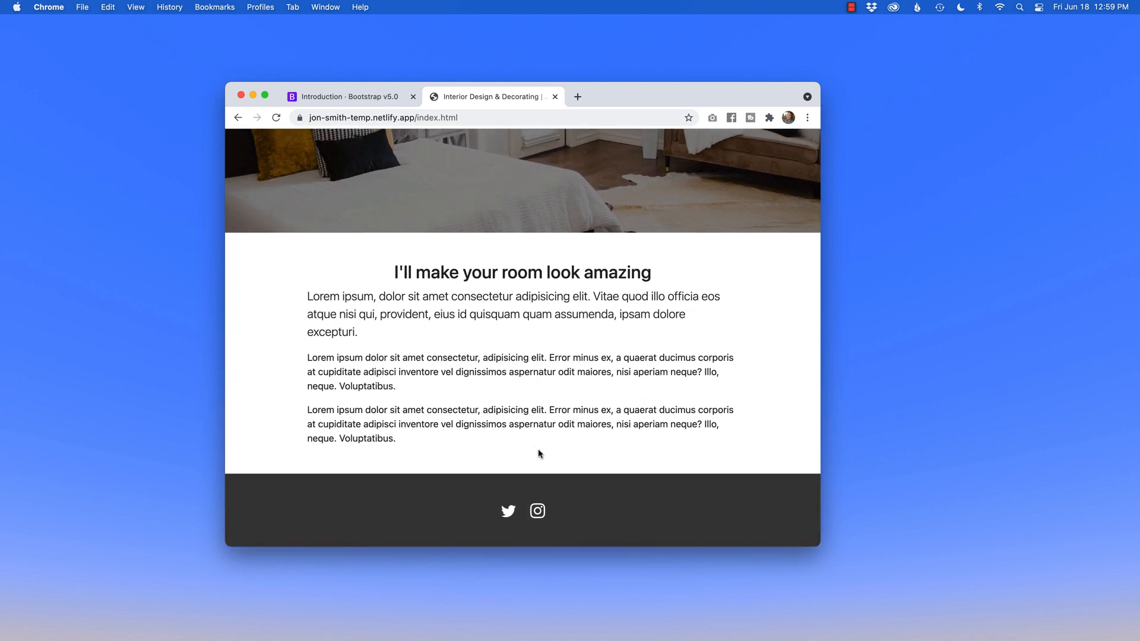
pyautogui.moveTo(509, 511)
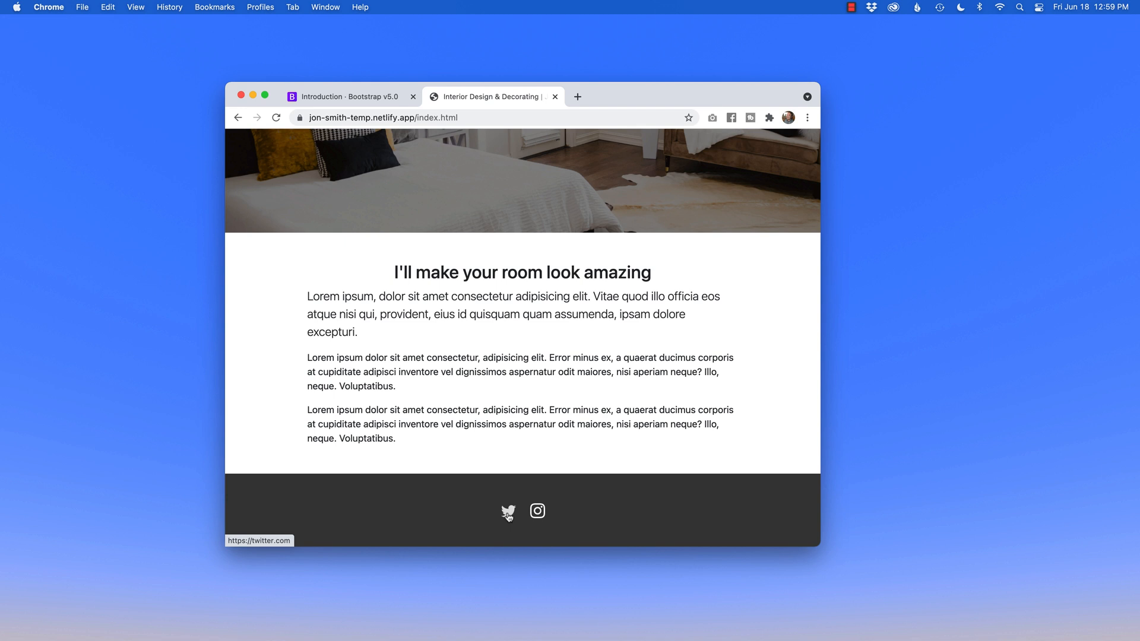
pyautogui.moveTo(536, 487)
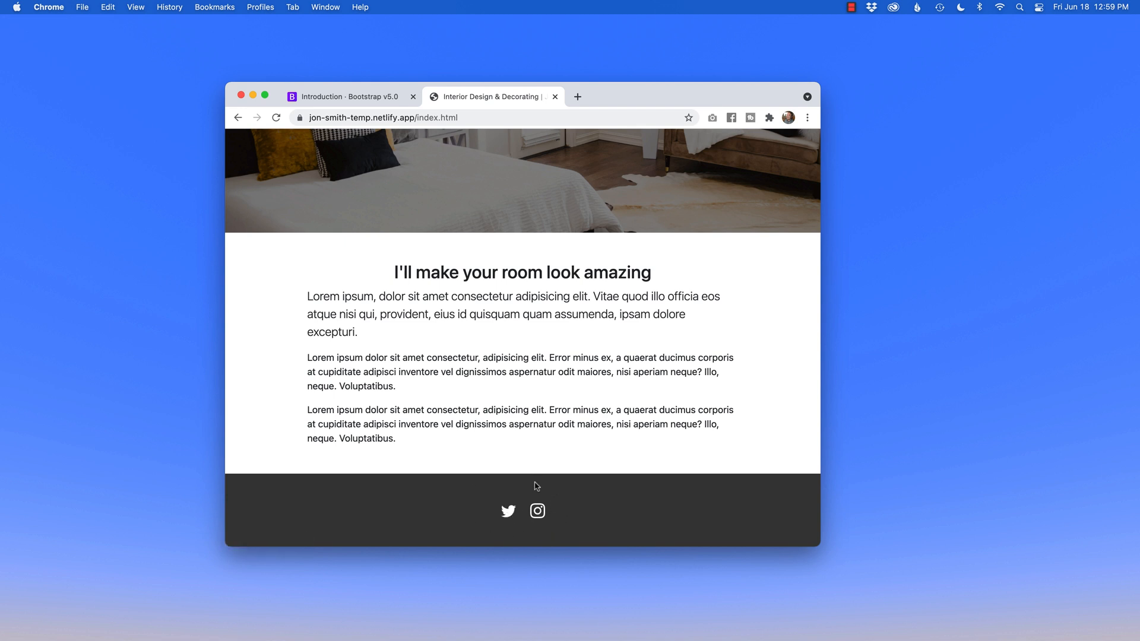
pyautogui.moveTo(486, 516)
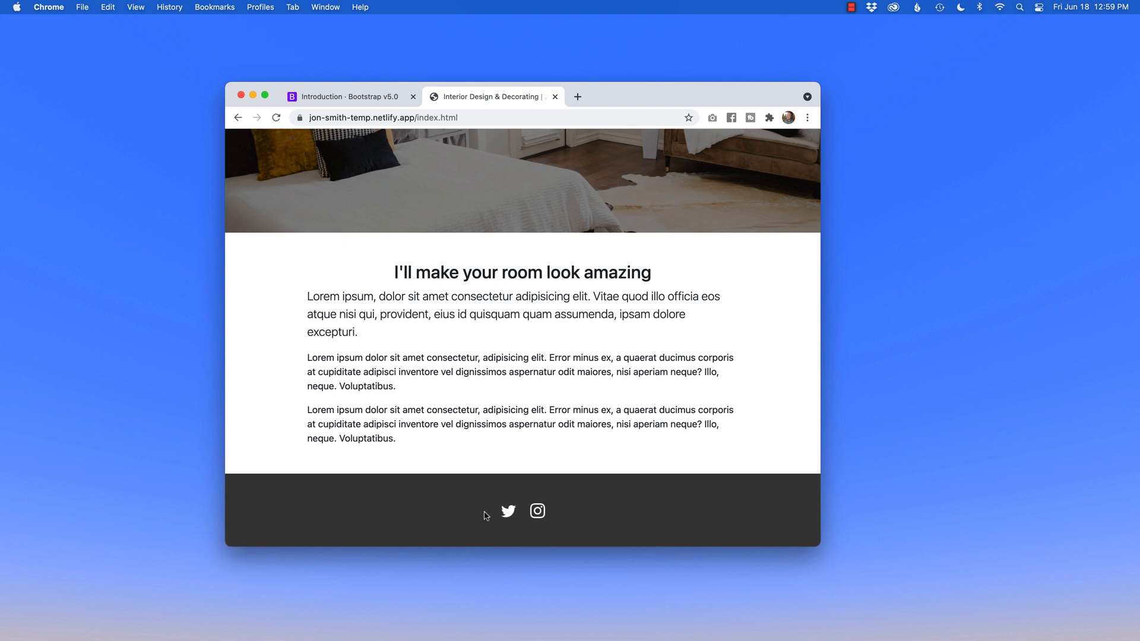
pyautogui.moveTo(501, 517)
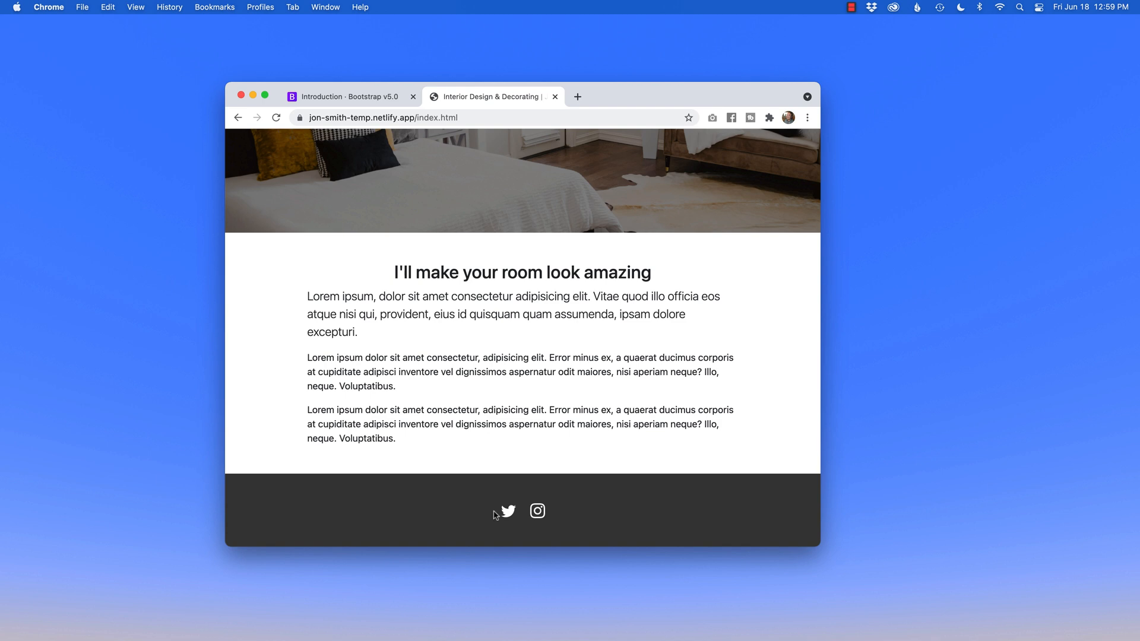
pyautogui.moveTo(537, 511)
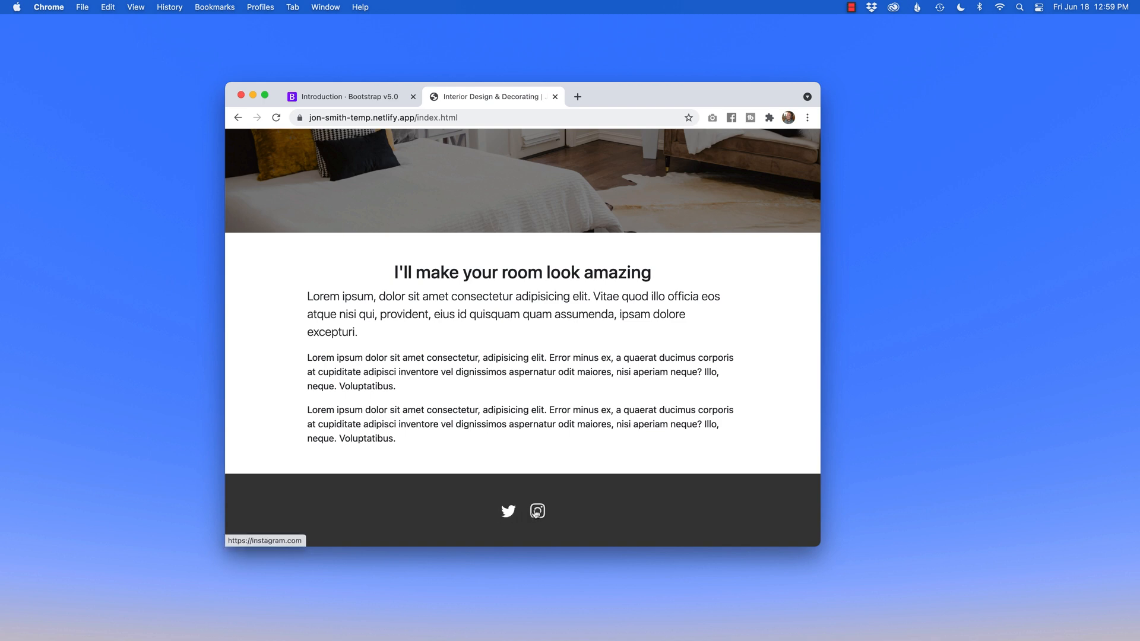
pyautogui.scroll(3)
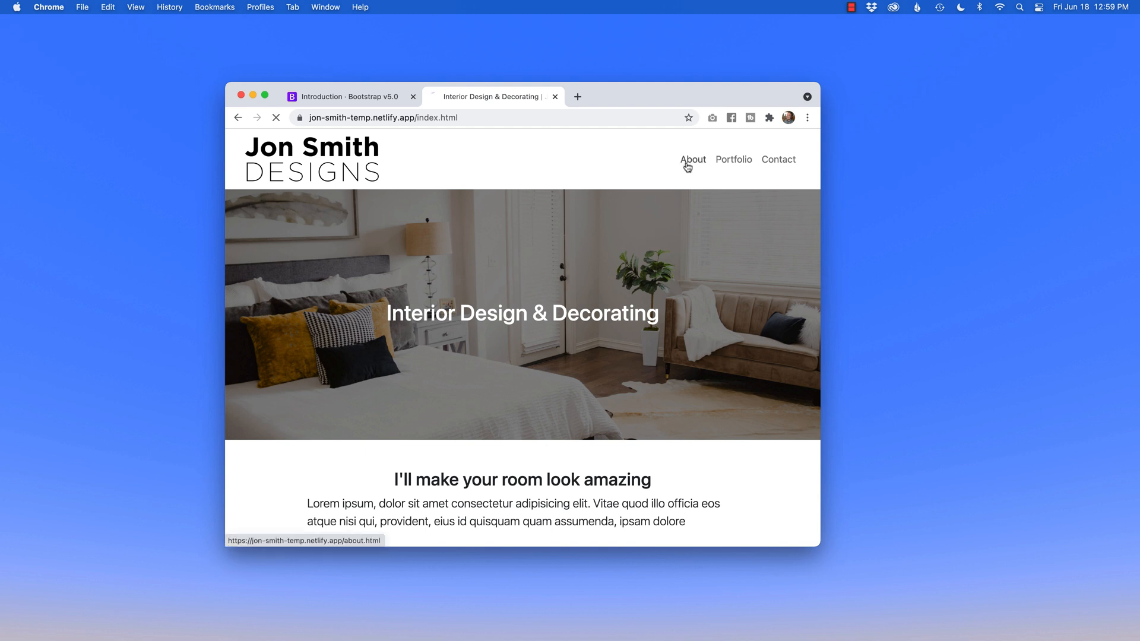
# - View the About page of Jon Smith Designs, then head to the Portfolio page
pyautogui.click(692, 159)
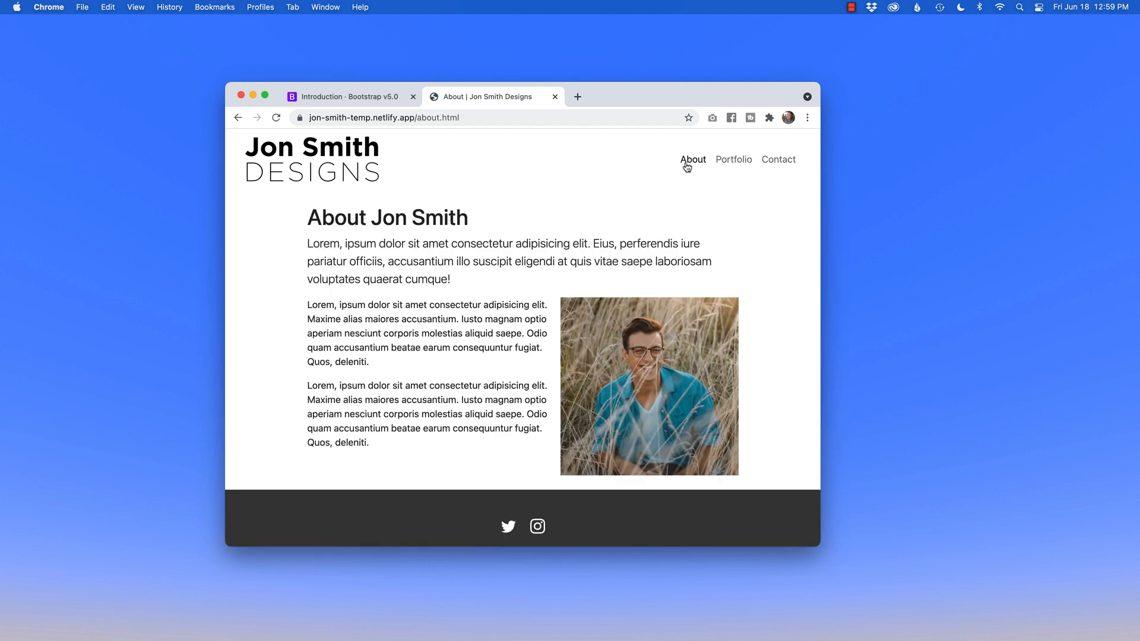
pyautogui.moveTo(746, 278)
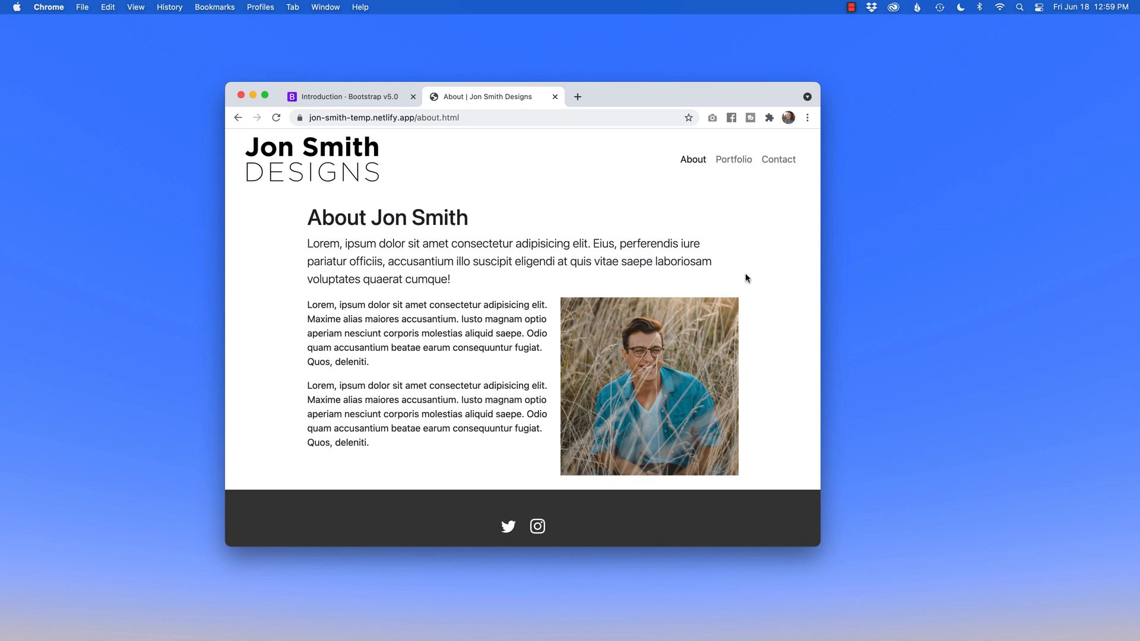
pyautogui.moveTo(549, 287)
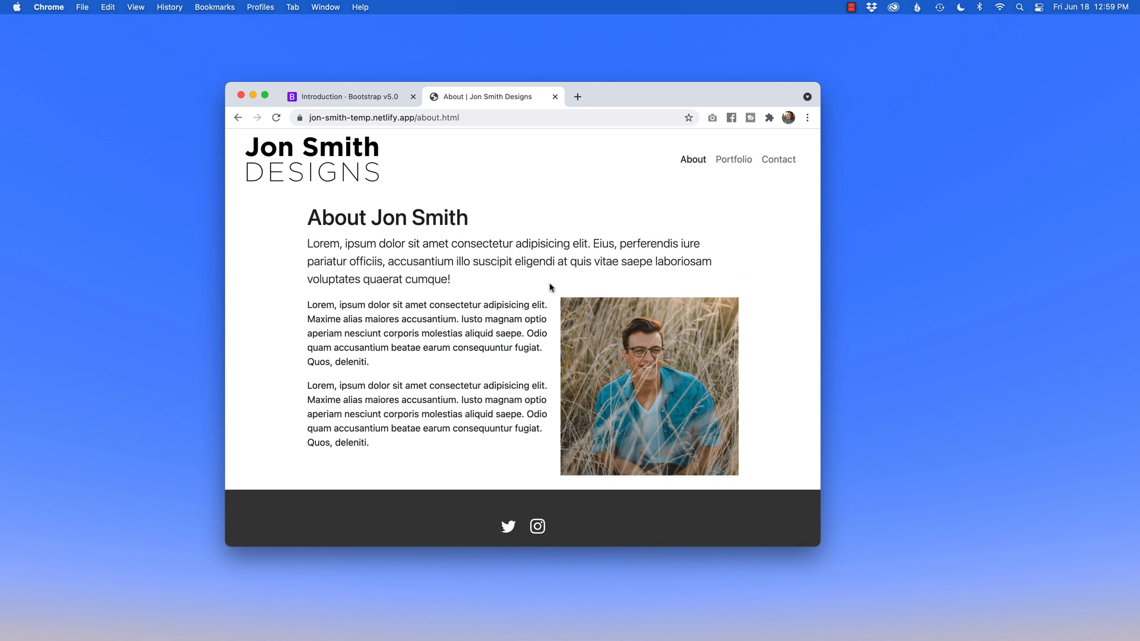
pyautogui.moveTo(821, 241)
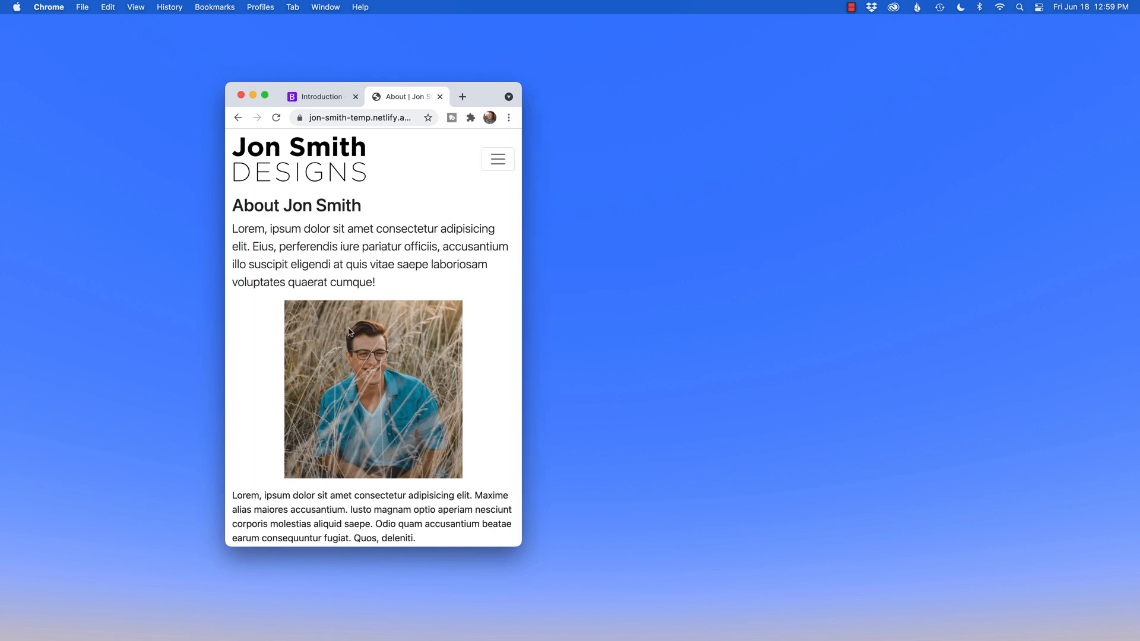
pyautogui.moveTo(512, 454)
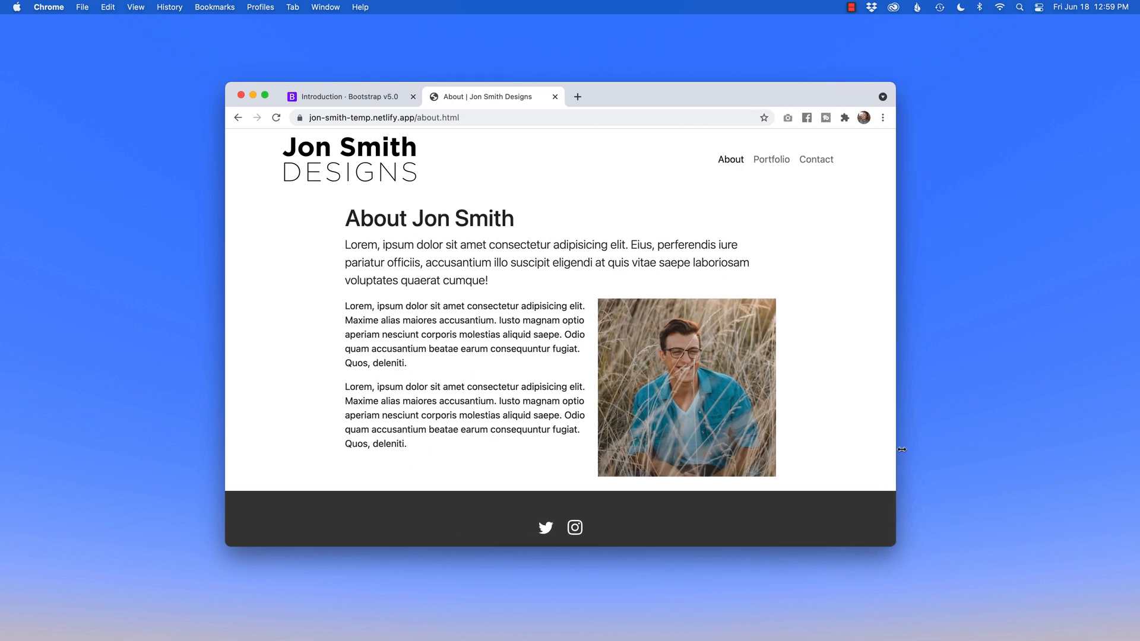
pyautogui.click(771, 159)
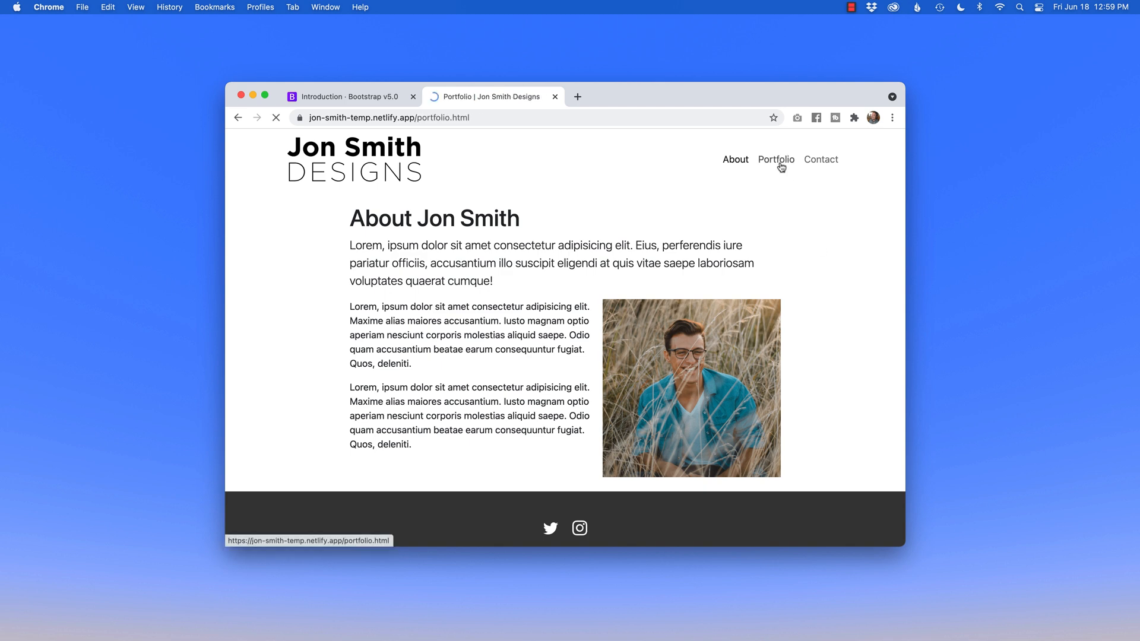
# - Browse the Portfolio page's three room cards stacked in a single column
pyautogui.click(776, 160)
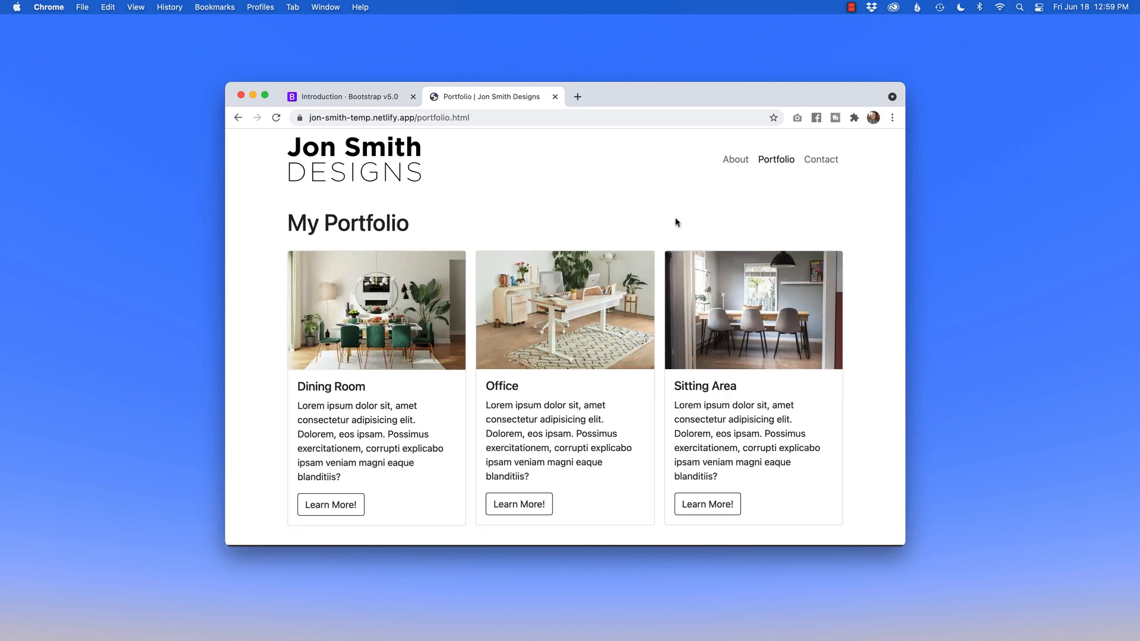
pyautogui.scroll(-3)
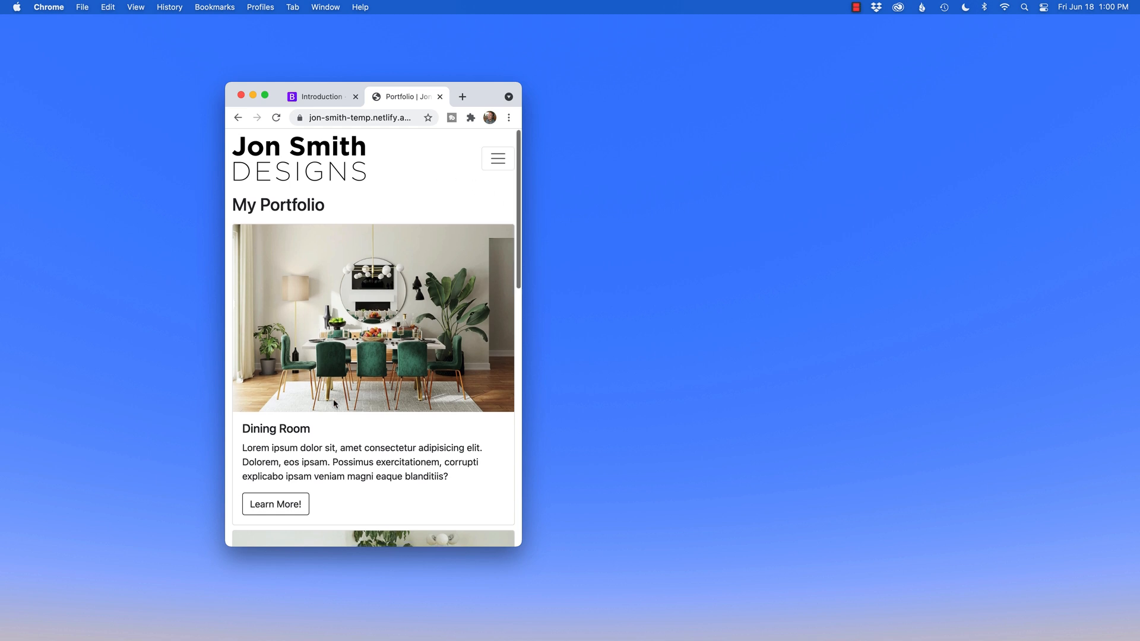
pyautogui.scroll(-3)
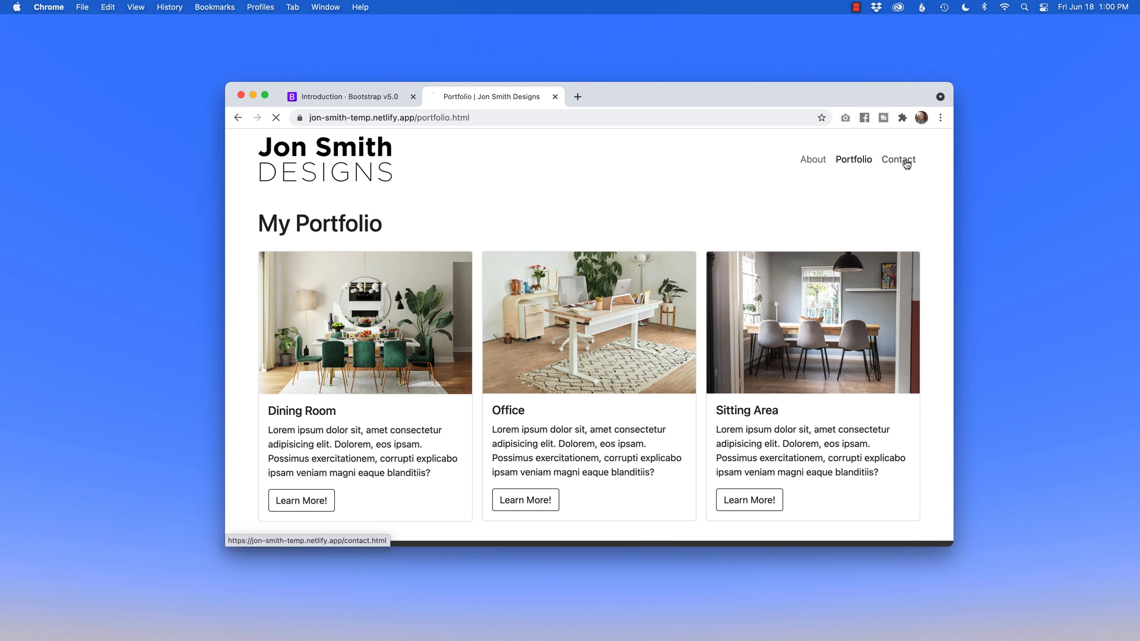
# - Fill the Contact form with first name, last name, email and comment, then submit it
pyautogui.click(898, 160)
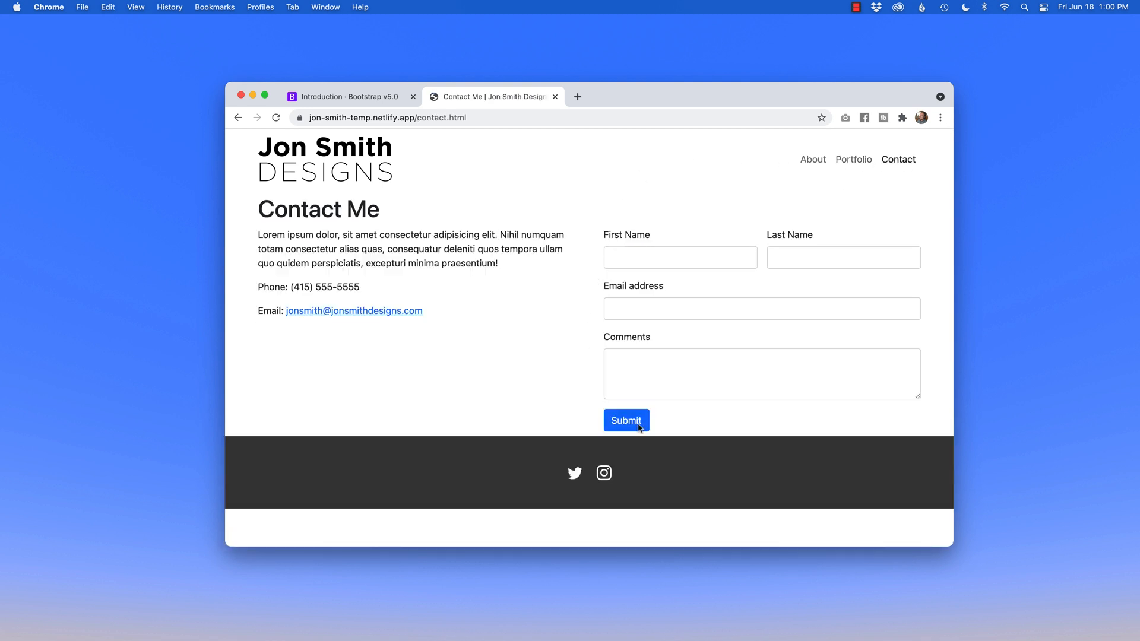
pyautogui.moveTo(626, 290)
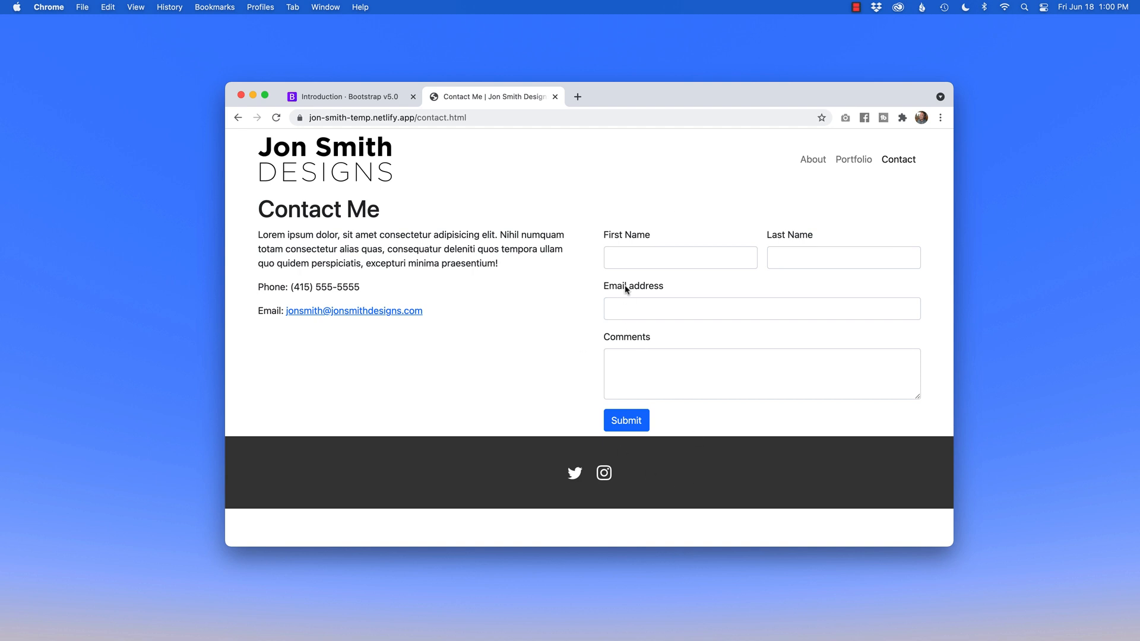
pyautogui.click(679, 258)
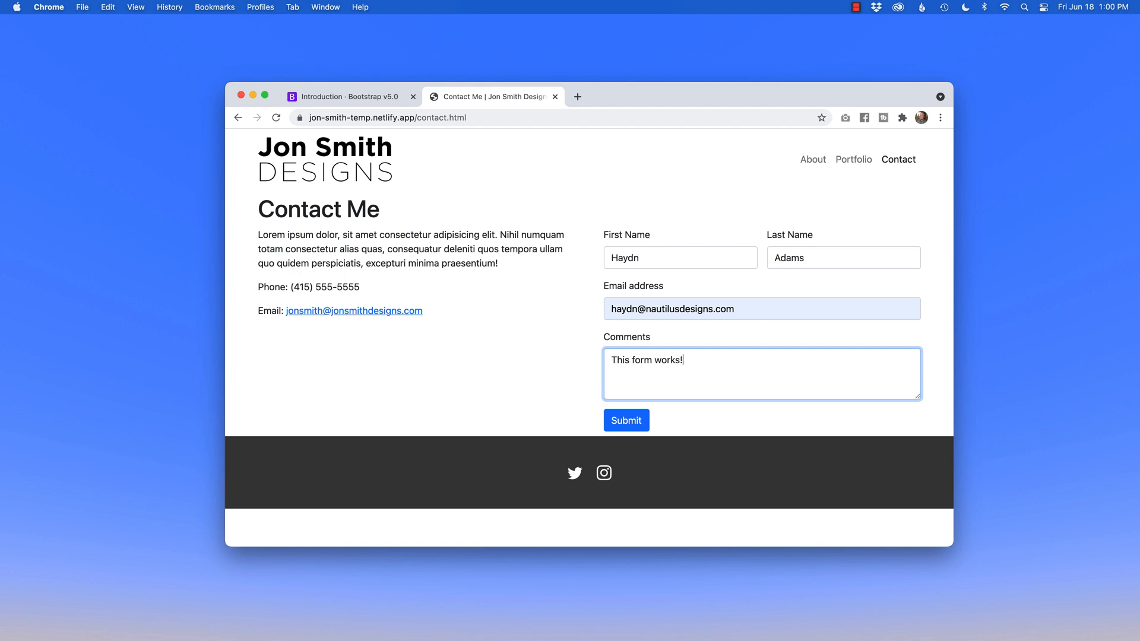
pyautogui.moveTo(578, 356)
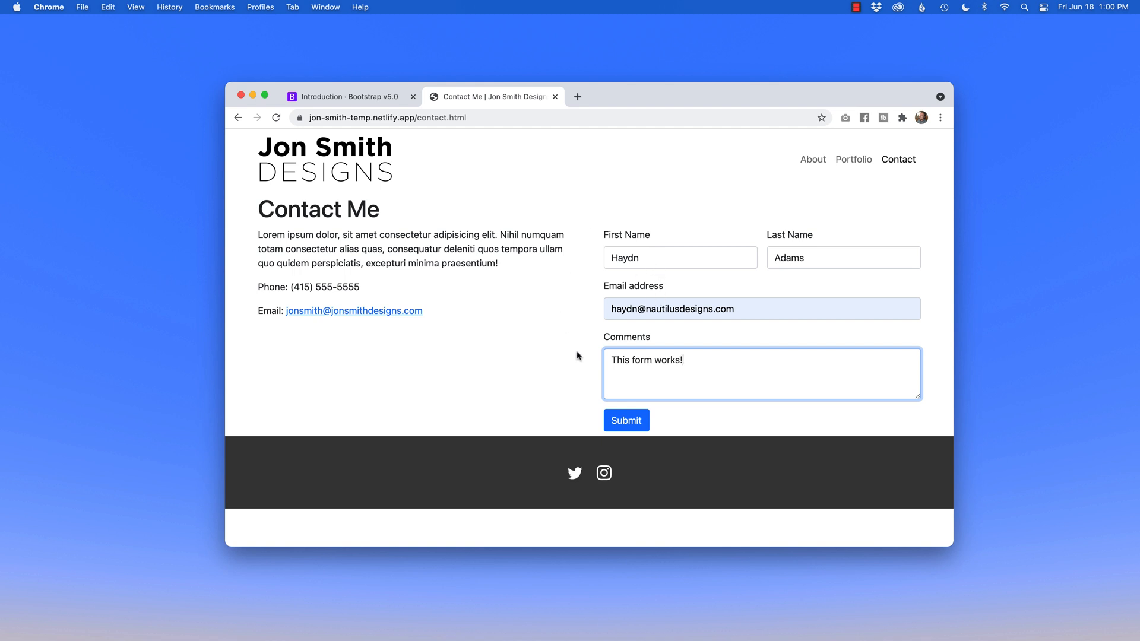
pyautogui.click(626, 420)
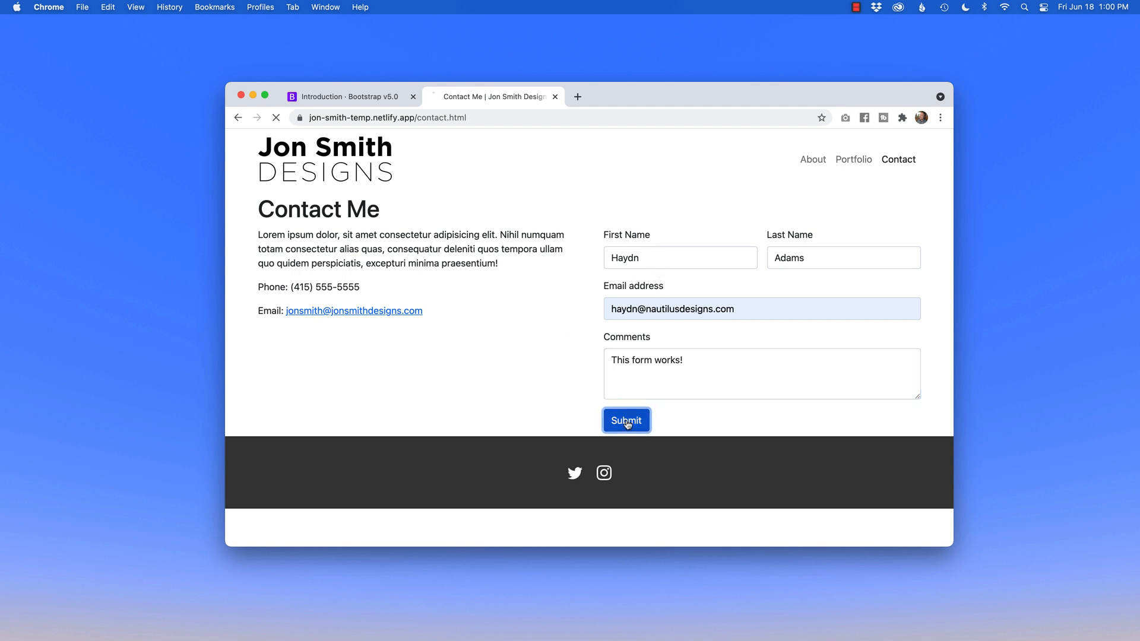
# - Submit the form to reach the contact-success thank-you page
pyautogui.click(626, 421)
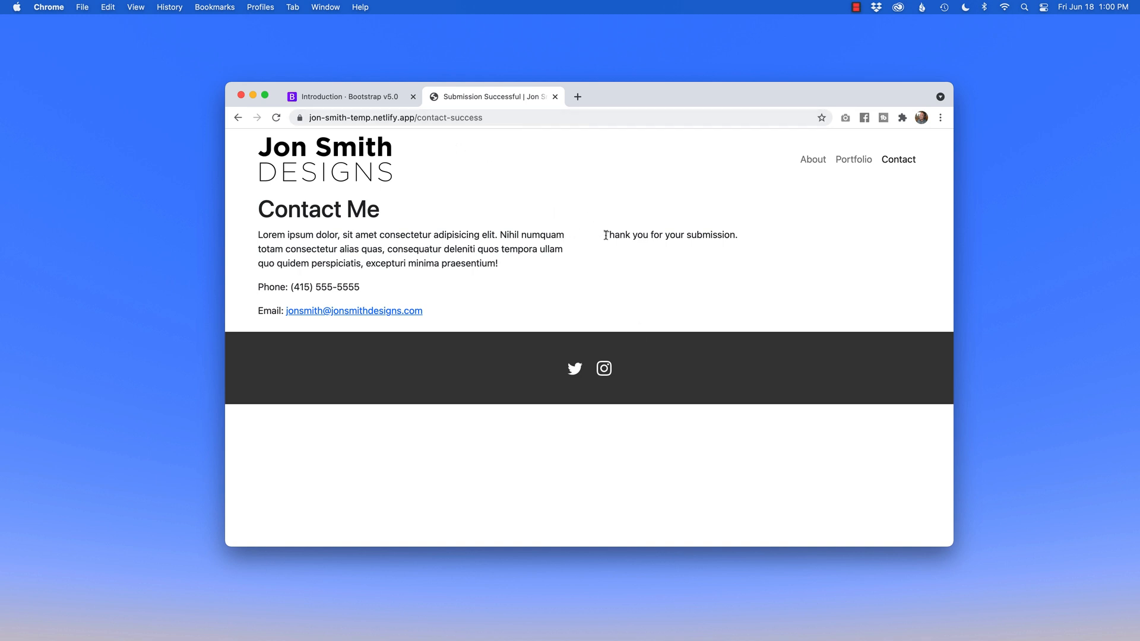
pyautogui.moveTo(744, 264)
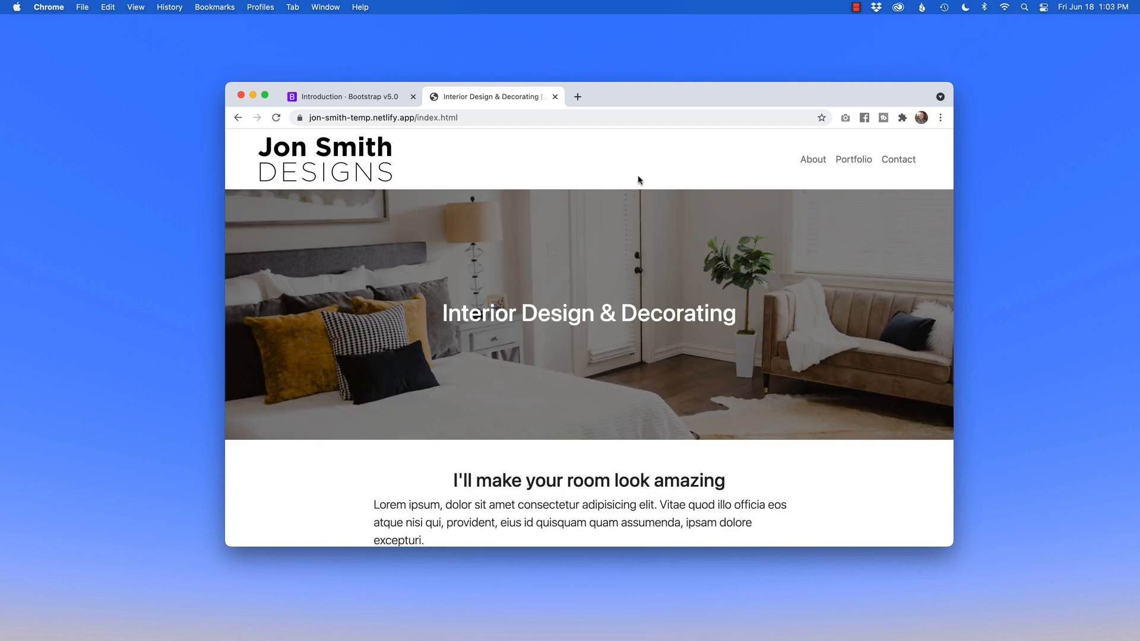
# - Switch to the 'Introduction · Bootstrap v5.0' tab
pyautogui.click(350, 97)
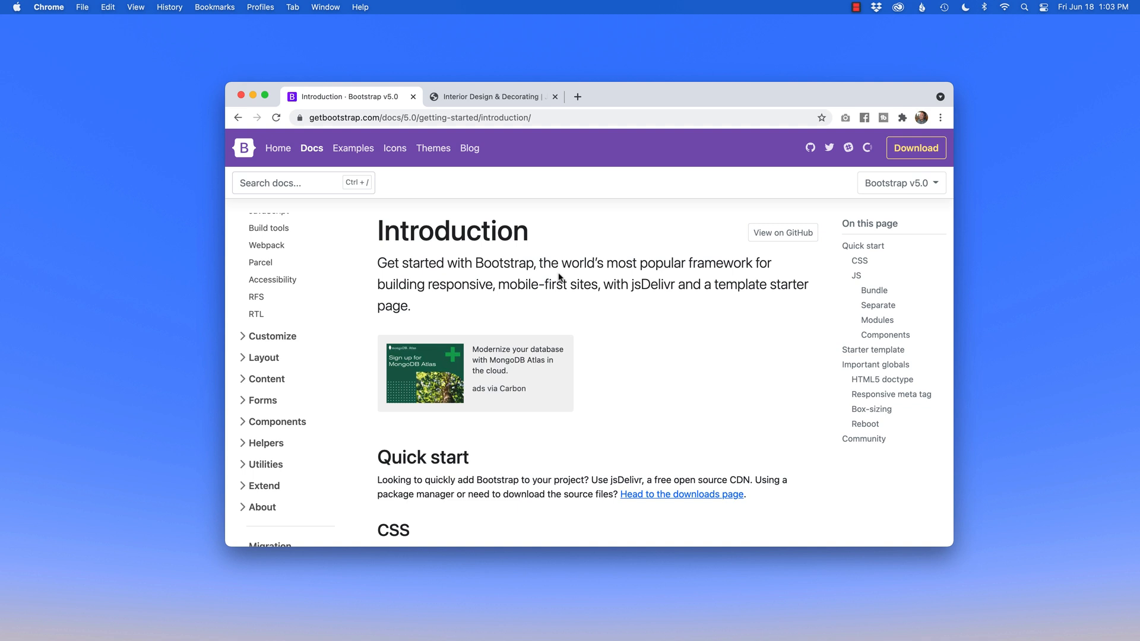
pyautogui.moveTo(640, 245)
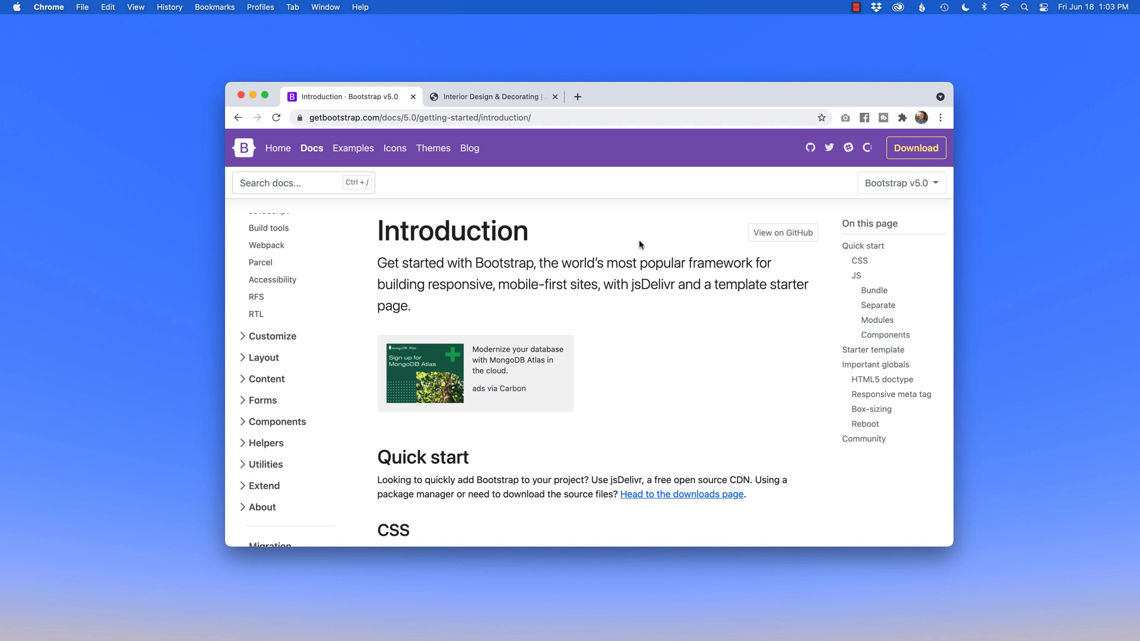